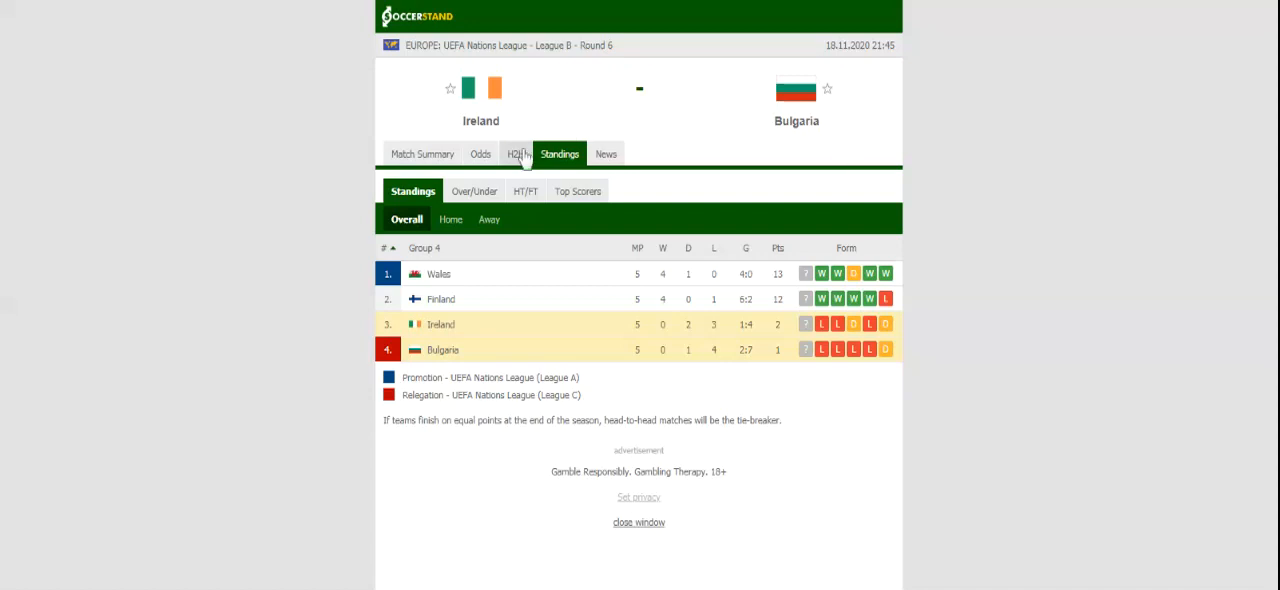
- Switch the Ireland vs Bulgaria match page from Group 4 standings to the H2H recent results
left_click(507, 154)
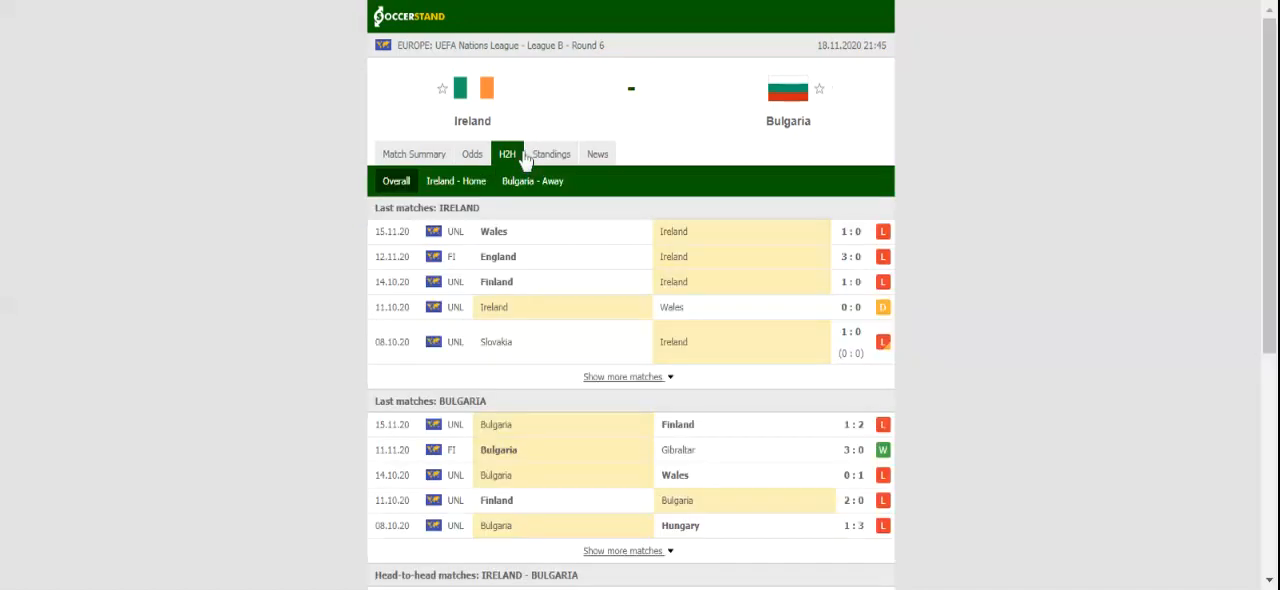